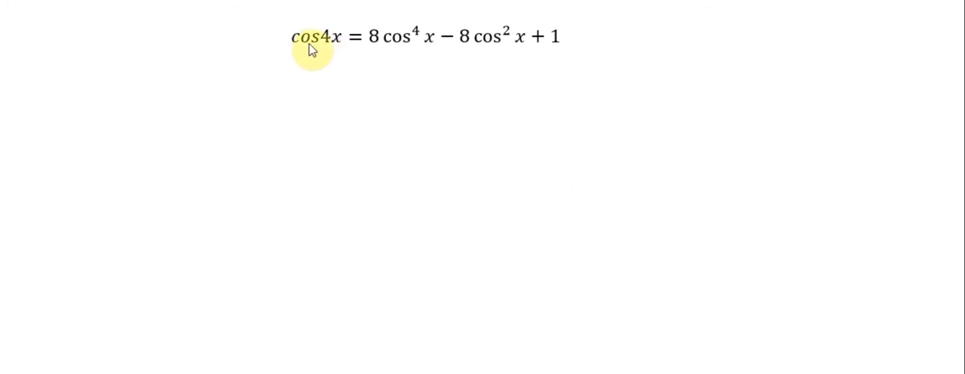
{"action": "mouse_move", "coordinate": [350, 59]}
{"action": "type", "text": "cos"}
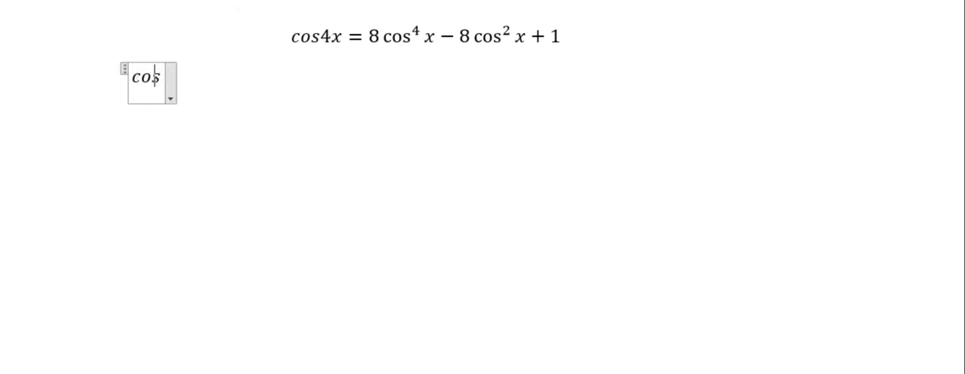
Write the equation cos4x = cos(3x + x) = cos3xcosx − sin3xsinx below the title identity
{"action": "type", "text": "4x ="}
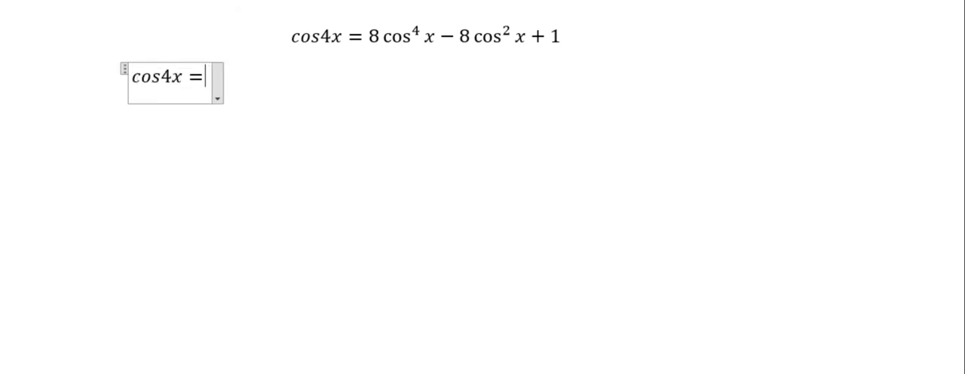
{"action": "type", "text": "cos ("}
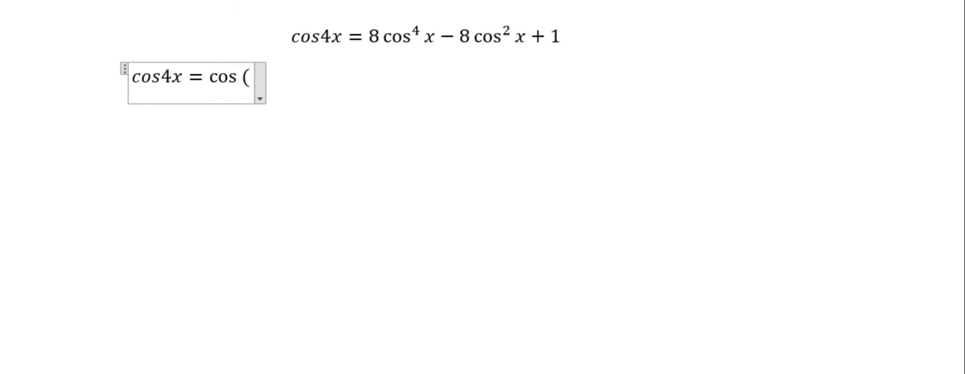
{"action": "type", "text": "3x + x)"}
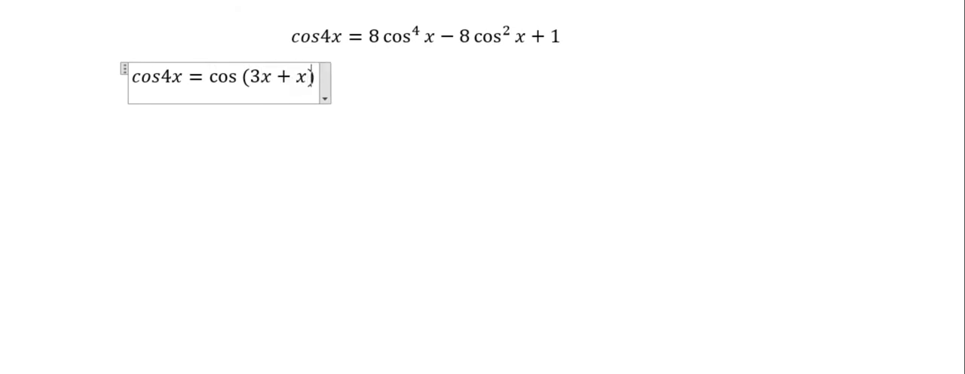
{"action": "type", "text": "= co"}
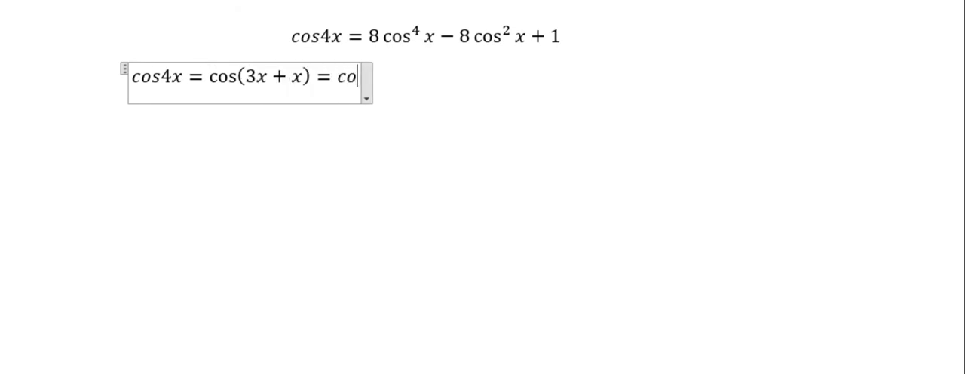
{"action": "type", "text": "3xcosx"}
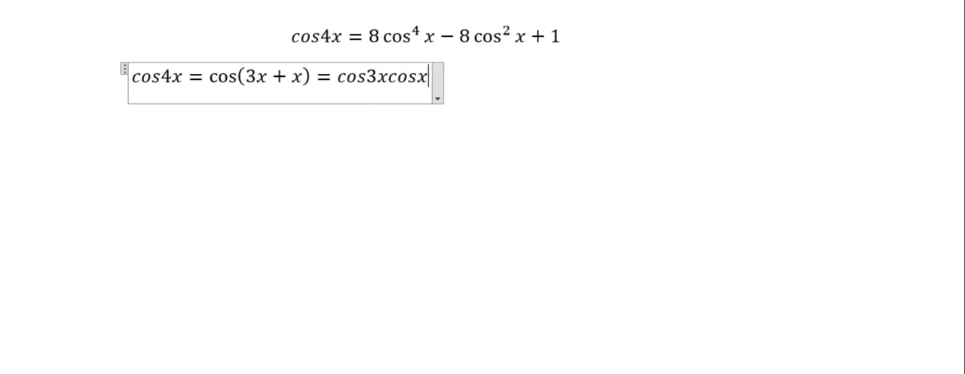
{"action": "type", "text": "- sin3"}
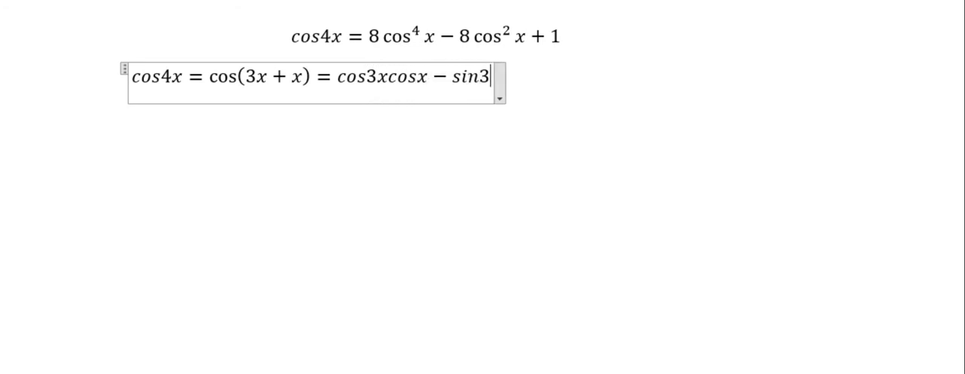
{"action": "type", "text": "xsinx"}
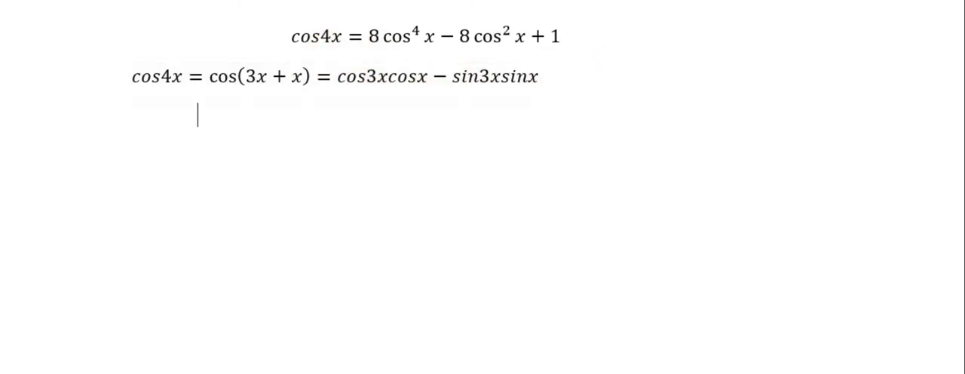
Add the lines => cos3x = 4cos³x − 3cosx and => sin3x = 3sinx − 4sin³x
{"action": "type", "text": "="}
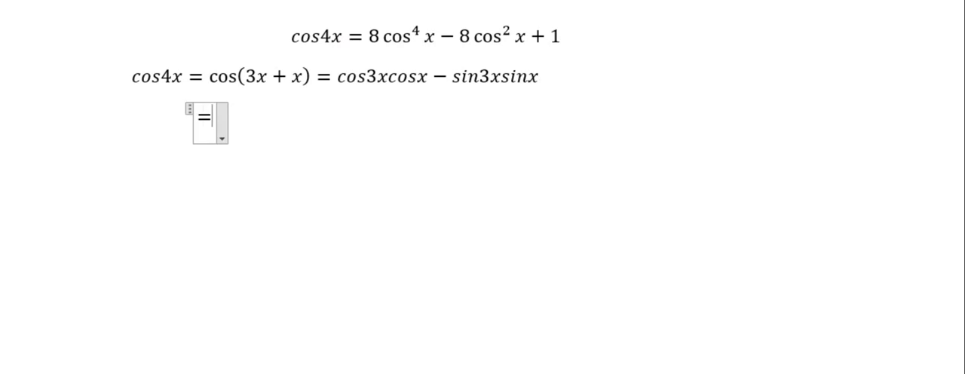
{"action": "type", "text": "=> cos3"}
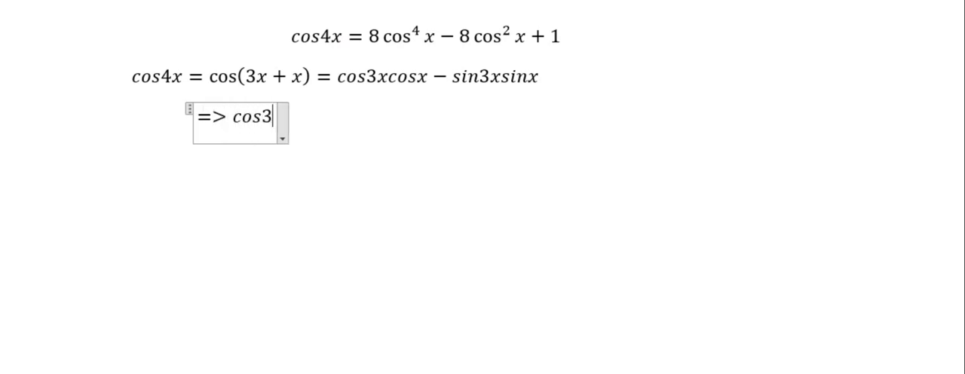
{"action": "type", "text": "x = 4cos³ x − 3cosx"}
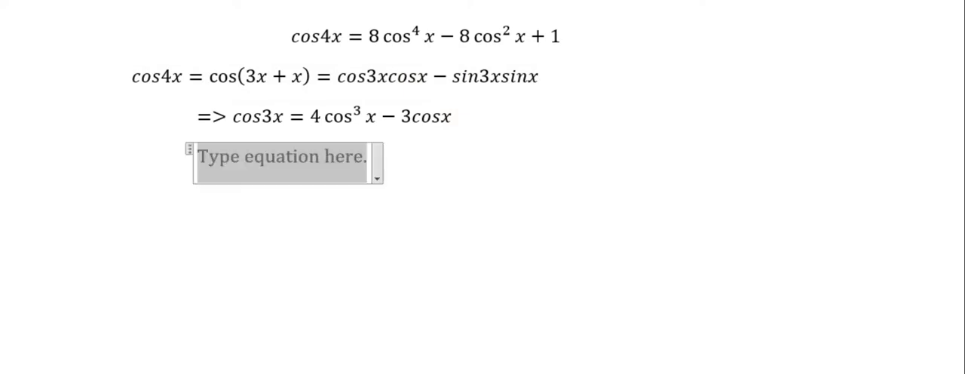
{"action": "type", "text": "=> sin3x = 3sinx"}
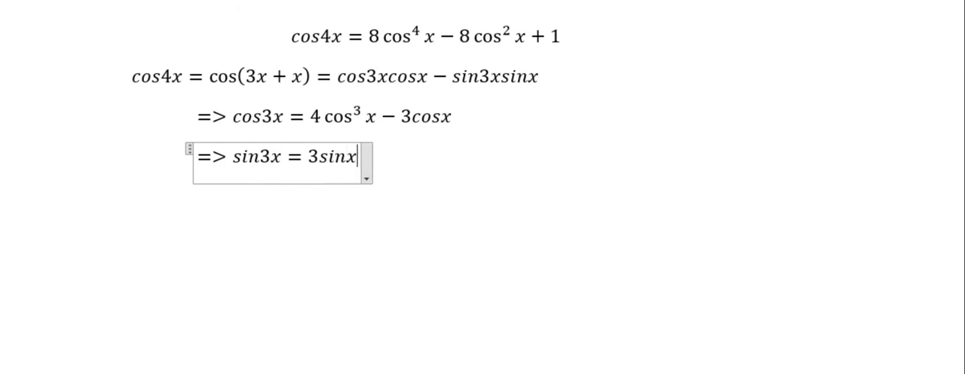
{"action": "type", "text": "− 4sin³ x"}
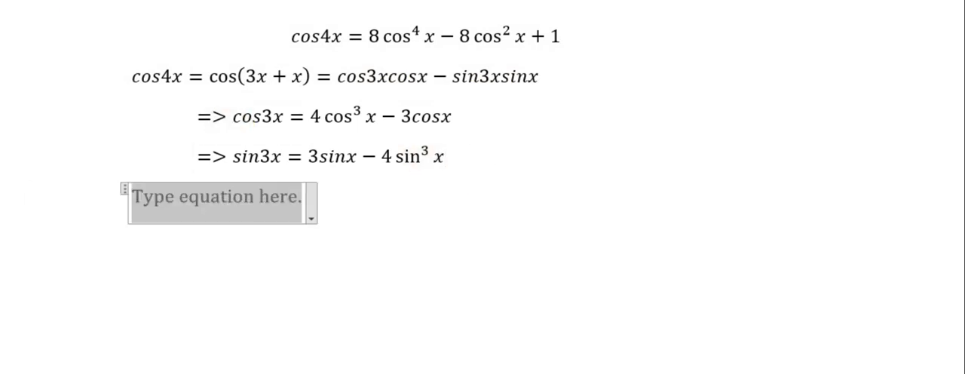
Write the substituted line => (4cos³x − 3cosx)cosx − (3sinx − 4sin³x)sinx and begin the next with =
{"action": "type", "text": "=>"}
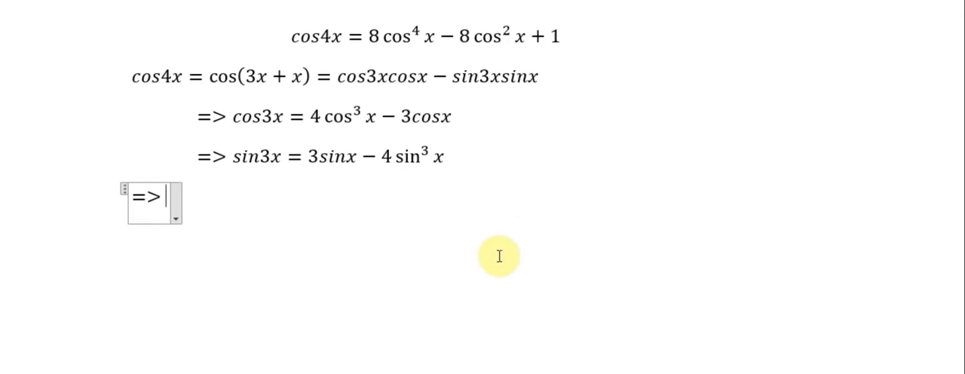
{"action": "type", "text": "(4cis"}
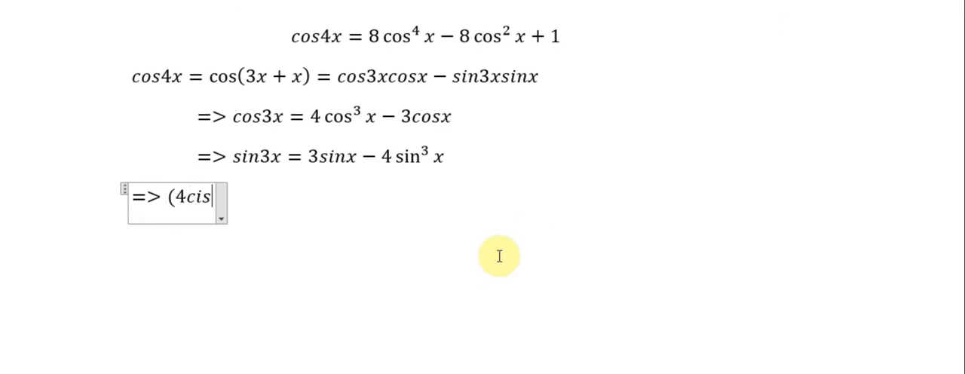
{"action": "type", "text": "cos^3 x"}
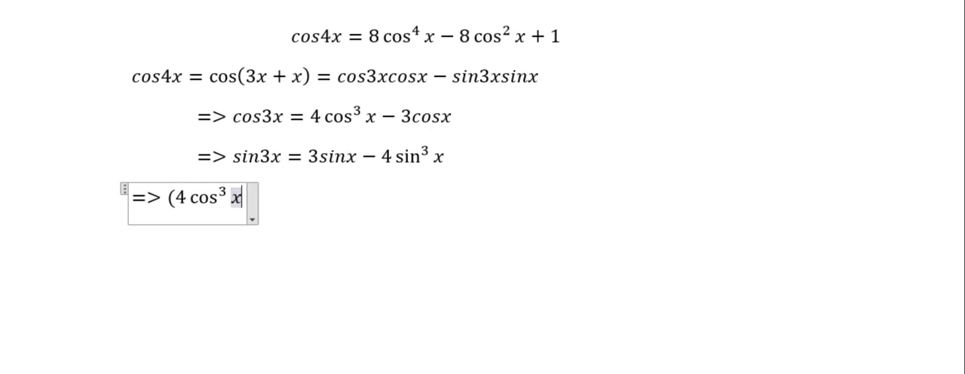
{"action": "type", "text": "- 3c"}
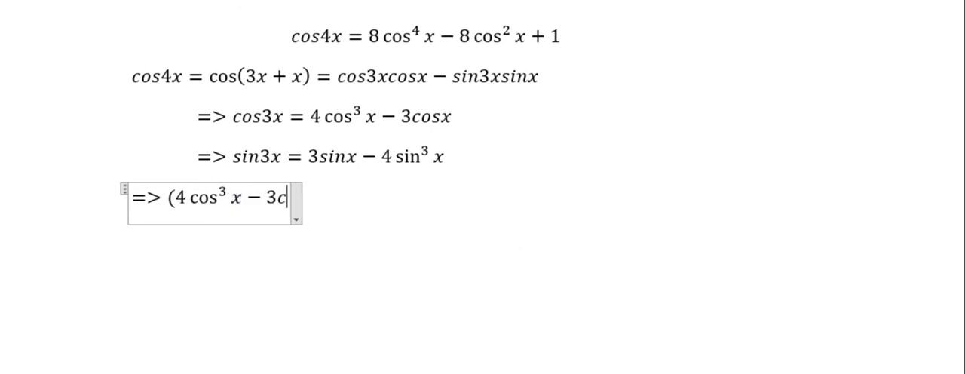
{"action": "type", "text": "osx)cosx -"}
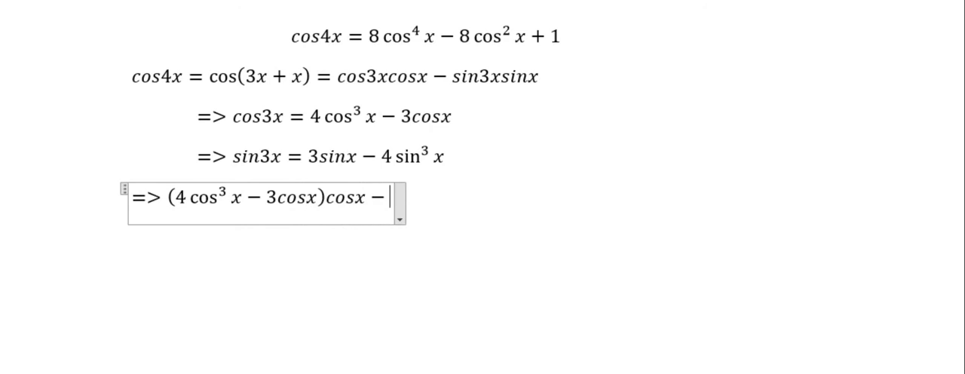
{"action": "type", "text": "("}
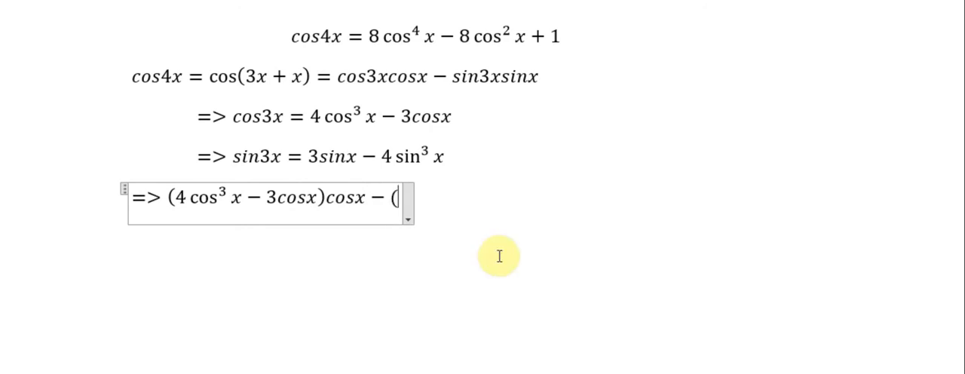
{"action": "type", "text": "3sinx - 4s"}
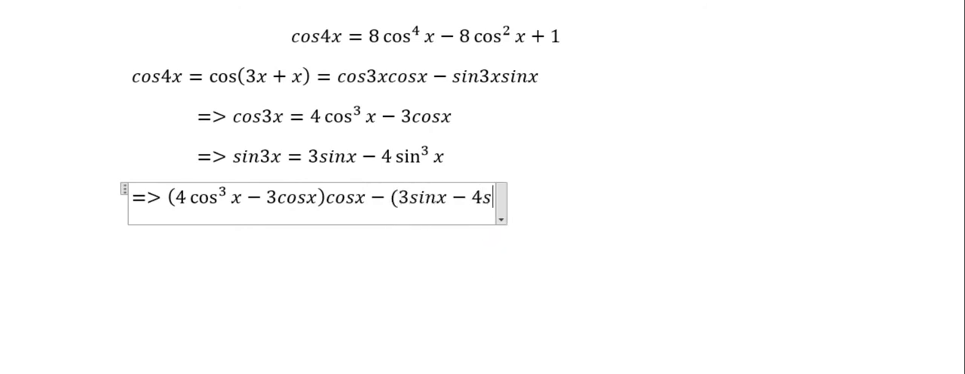
{"action": "type", "text": "in^3 x"}
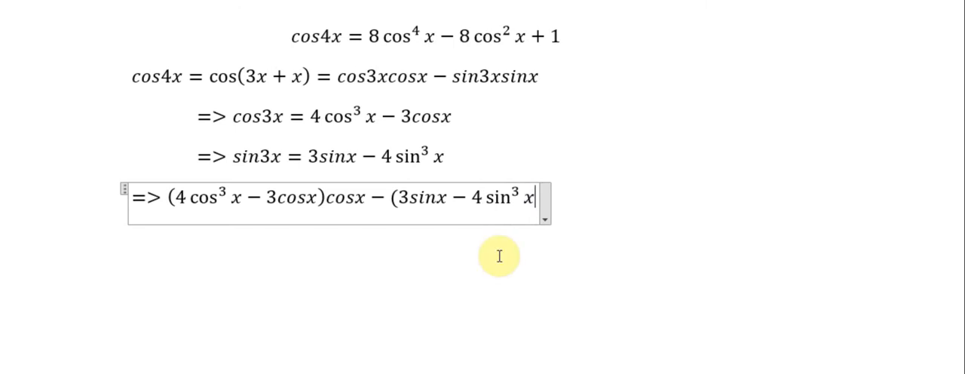
{"action": "type", "text": "sinx"}
{"action": "type", "text": "="}
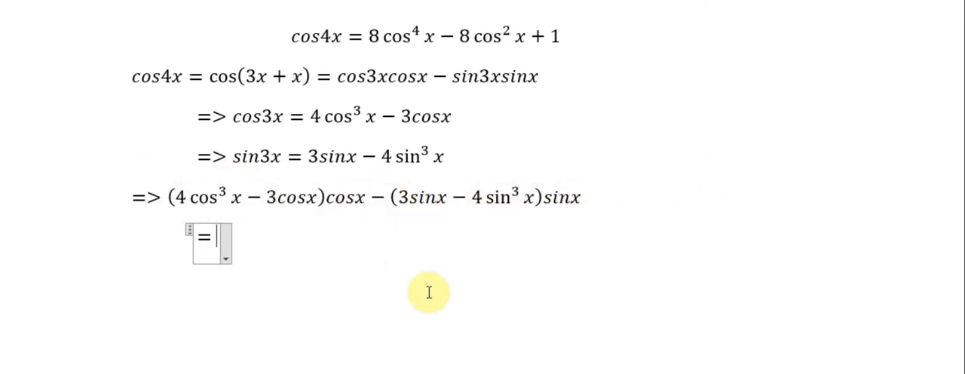
Write the expanded line = 4cos⁴x − 3cos²x − 3sin²x + 4sin⁴x and start the next = 4cos⁴x − 3
{"action": "type", "text": "4co"}
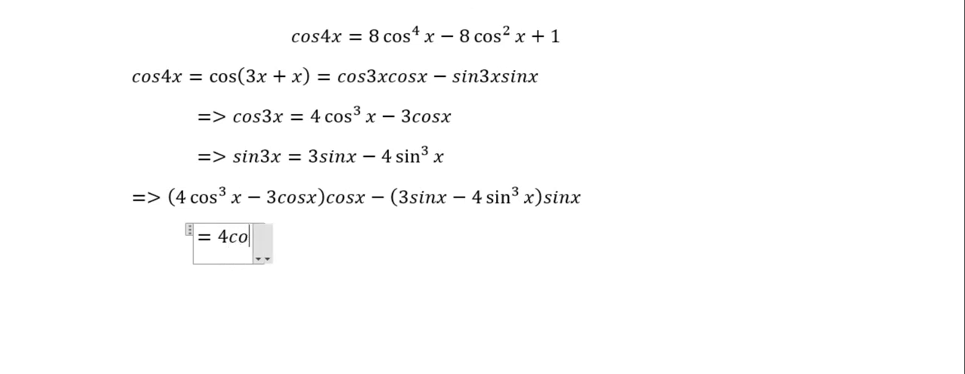
{"action": "type", "text": "s^4 x"}
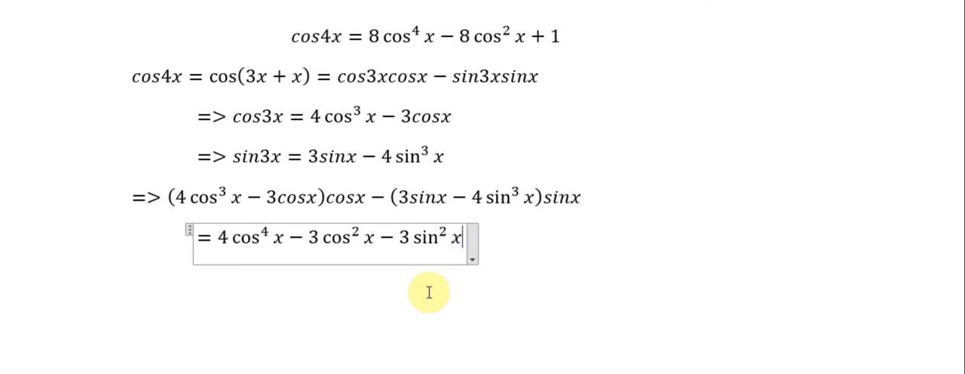
{"action": "type", "text": "+ 4sin⁴ x"}
{"action": "type", "text": "= 4cos⁴ x − 3"}
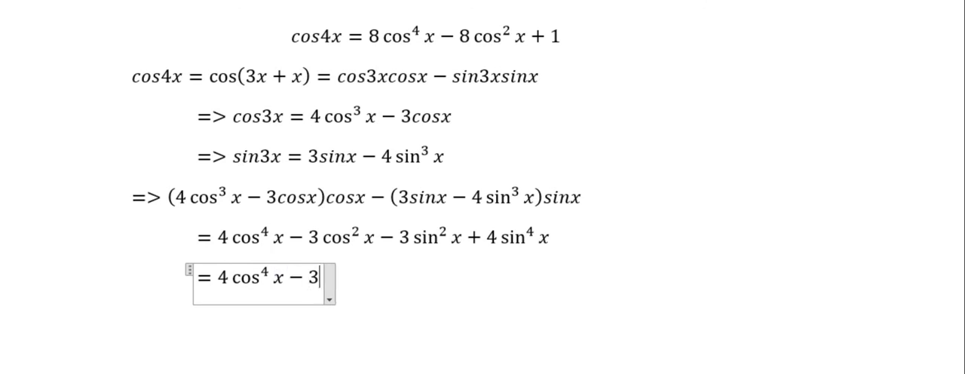
Finish the simplified line = 4cos⁴x − 3 + 4sin⁴x and move to a new line
{"action": "type", "text": "("}
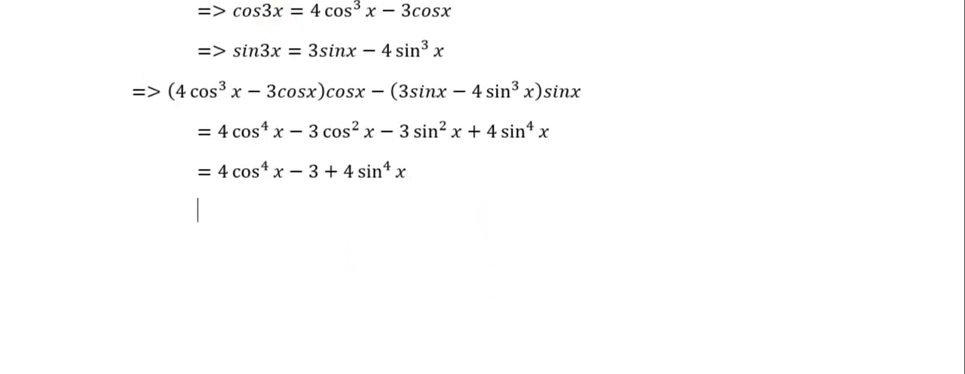
Add the factored line = 4(cos⁴x + sin⁴x) − 3 as a new equation and move to the next line
{"action": "left_click", "coordinate": [197, 211]}
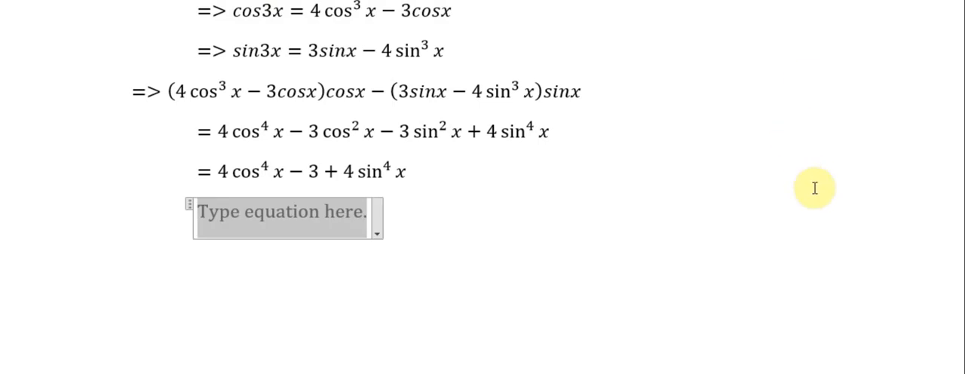
{"action": "type", "text": "="}
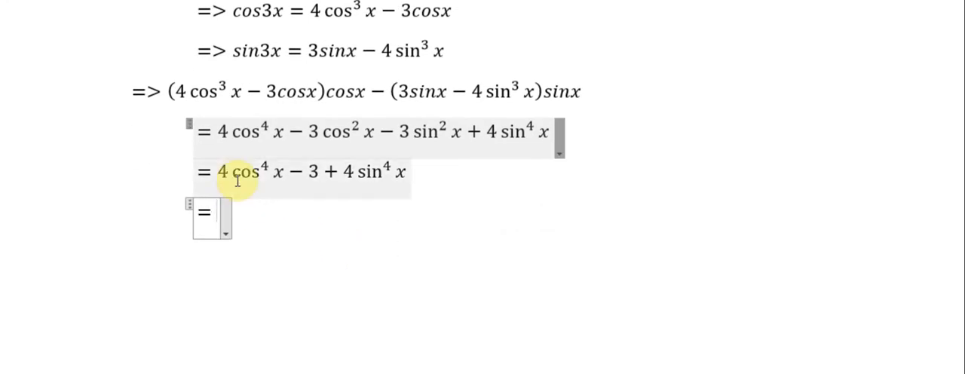
{"action": "type", "text": "4(cos"}
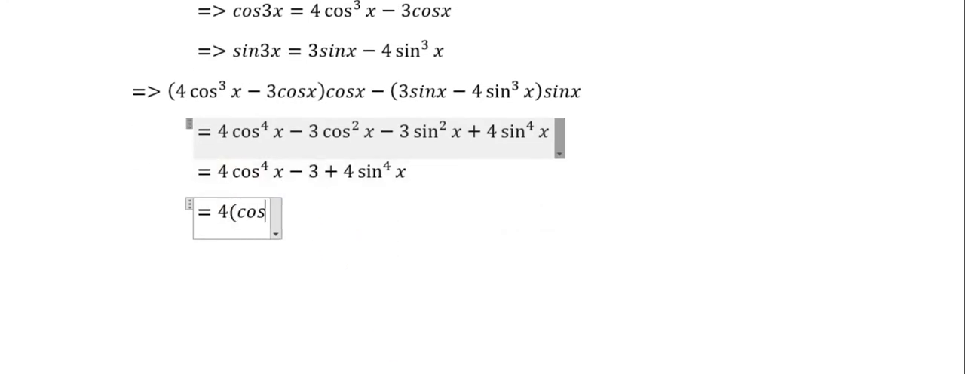
{"action": "type", "text": "4"}
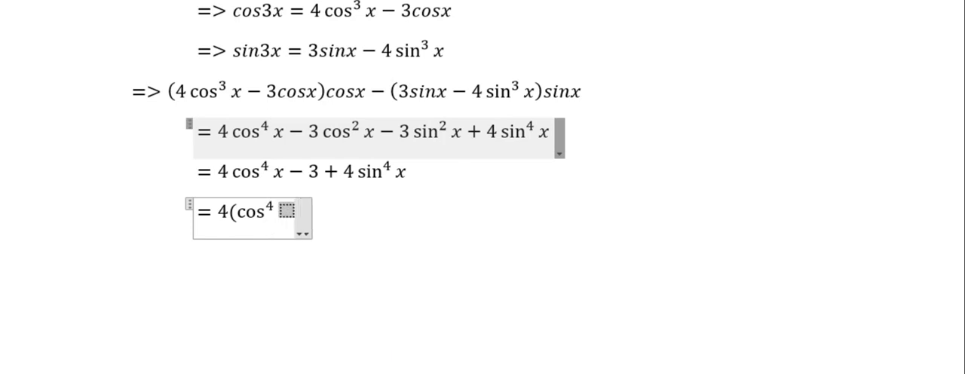
{"action": "type", "text": "x + sin⁴ x) −"}
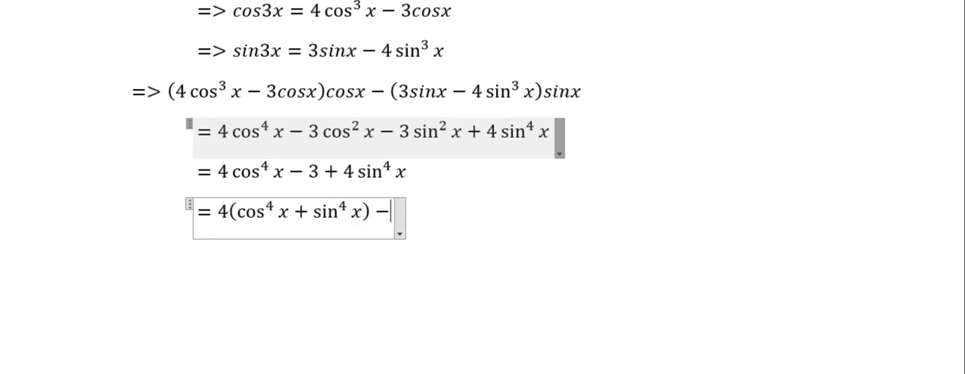
{"action": "type", "text": "3"}
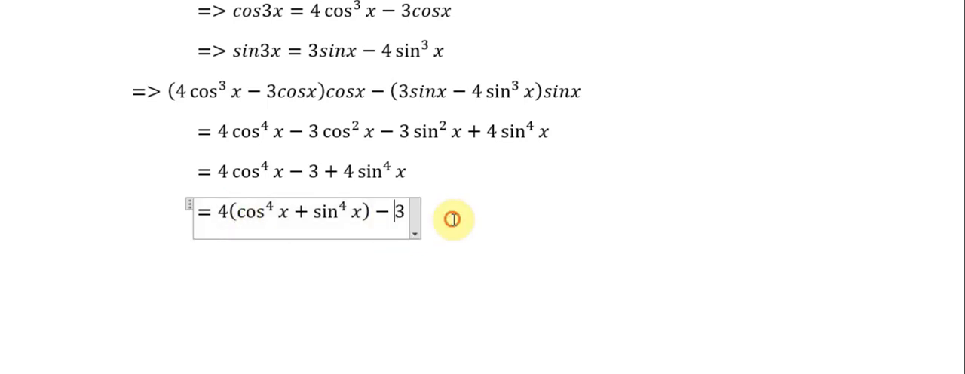
{"action": "key", "text": "enter"}
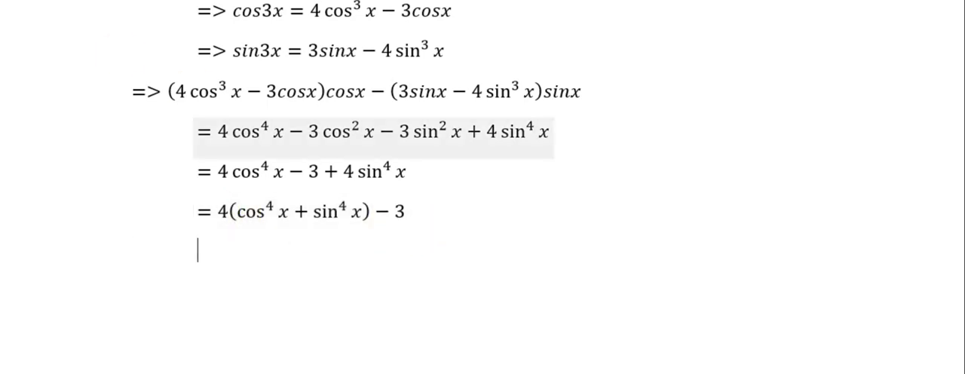
Write = 4[(sin²x + cos²x)² − 2sin²x cos²x] − 3 and begin the next line with = 4
{"action": "type", "text": "= 4"}
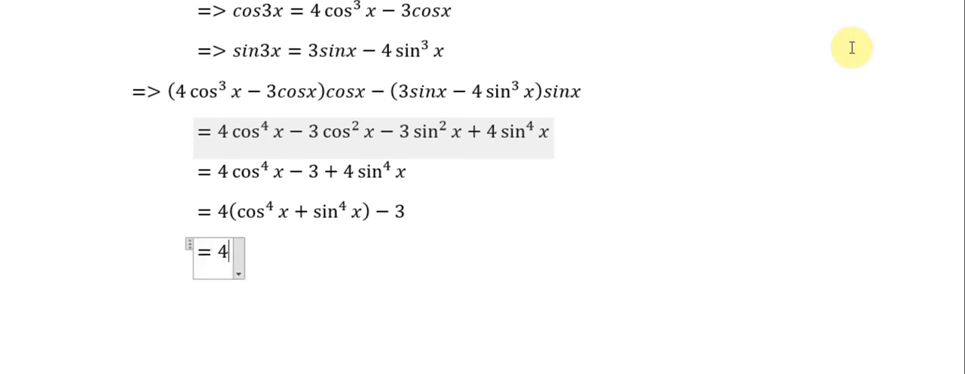
{"action": "type", "text": "[(sin ^2"}
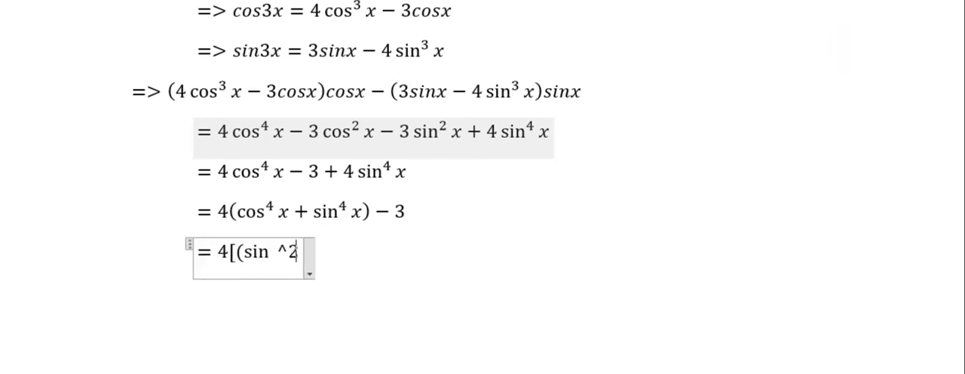
{"action": "type", "text": "x"}
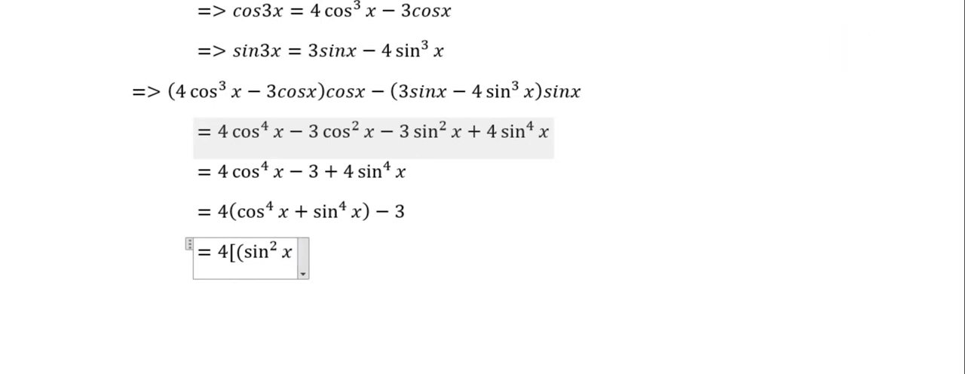
{"action": "type", "text": "+ cos^2 x"}
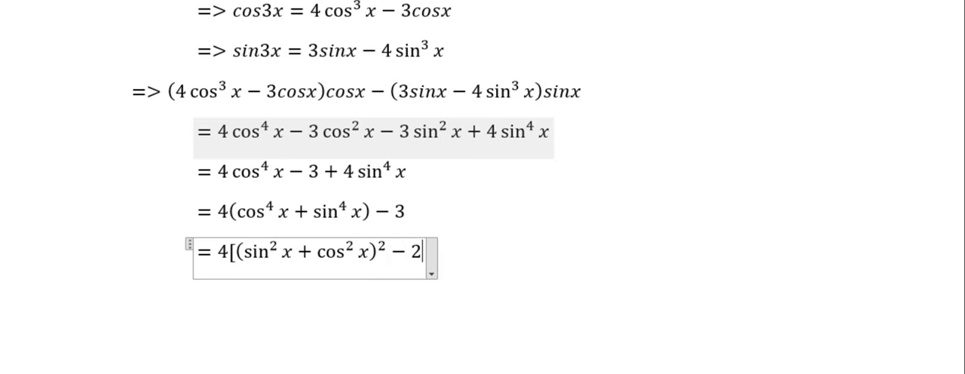
{"action": "type", "text": "sin ^2"}
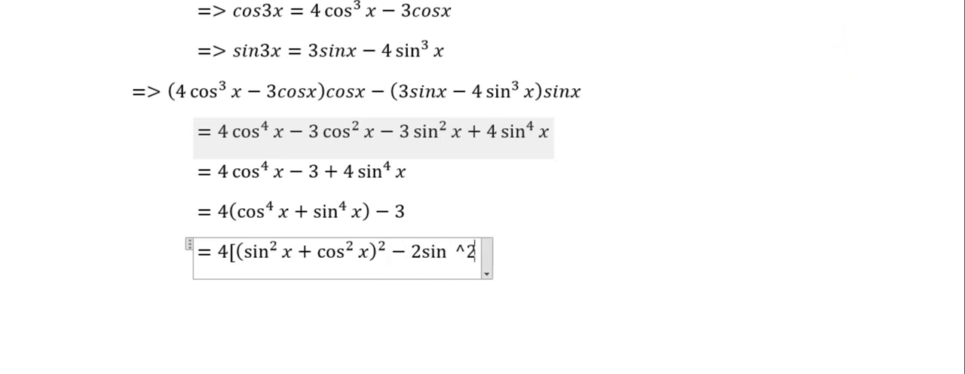
{"action": "type", "text": "x cos^2"}
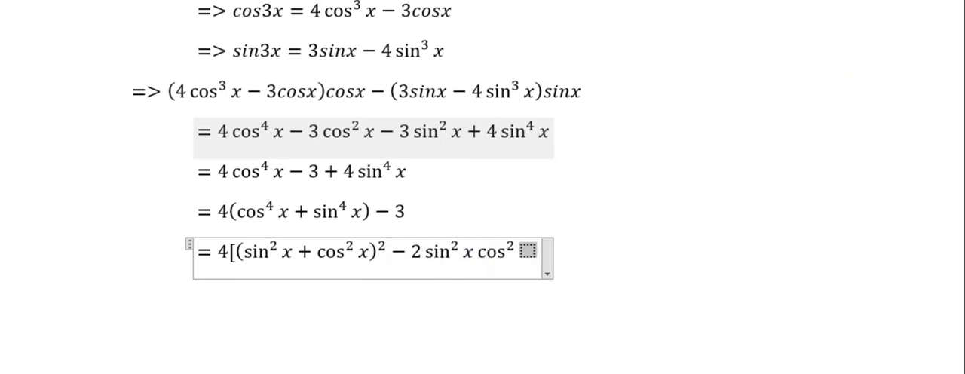
{"action": "type", "text": "] − 3"}
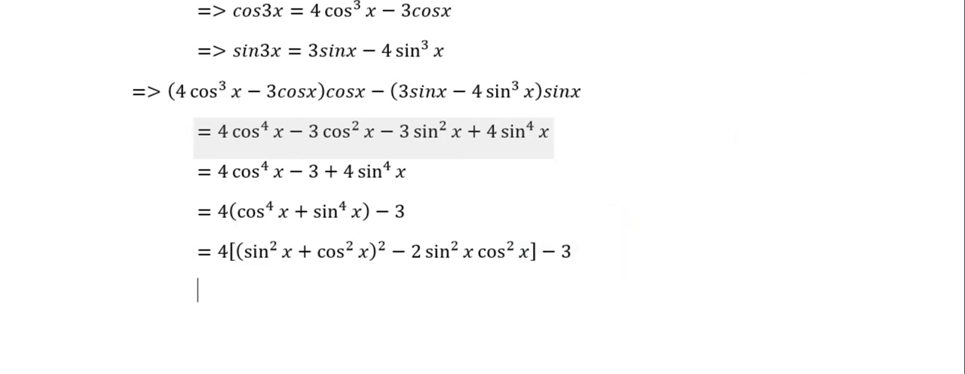
{"action": "type", "text": "= 4(1 − 2"}
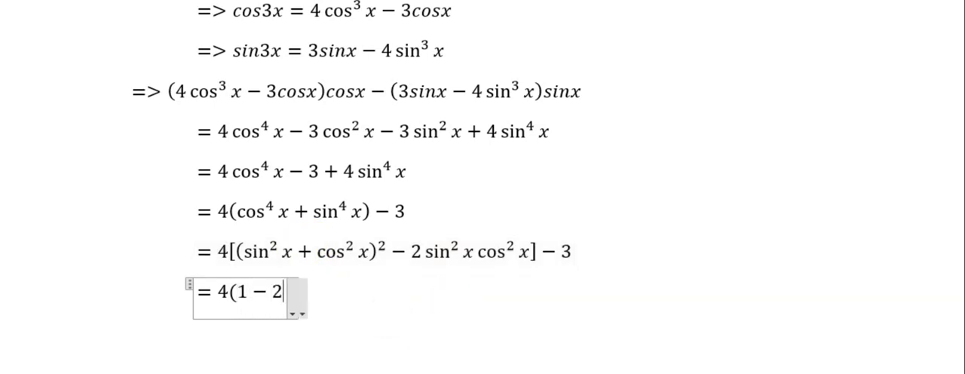
Complete = 4(1 − 2sin²x cos²x) − 3 and add = 4 − 8sin²x cos²x − 3
{"action": "type", "text": "sin^2 x"}
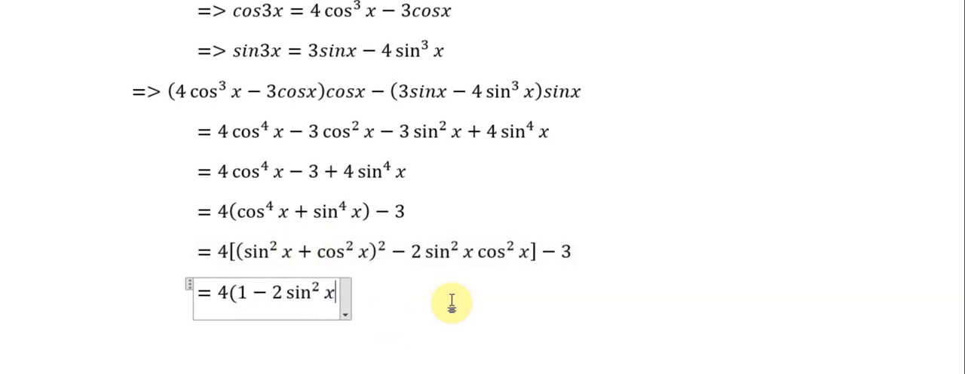
{"action": "type", "text": "cos^2 x"}
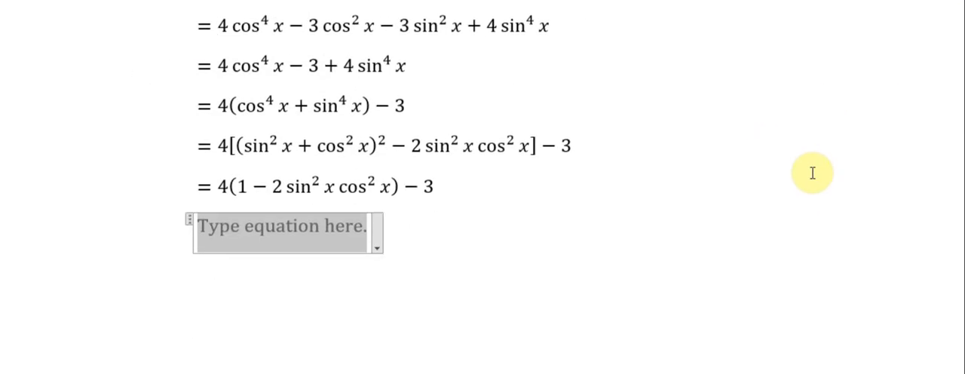
{"action": "type", "text": "= 4 −"}
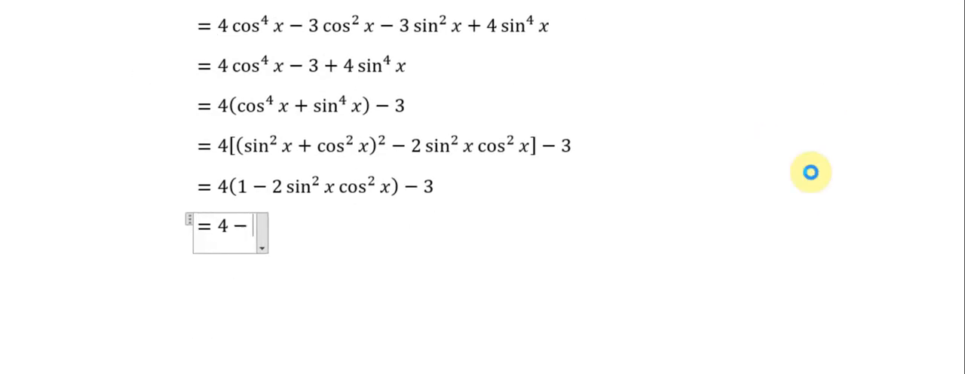
{"action": "type", "text": "8 sin^2 x"}
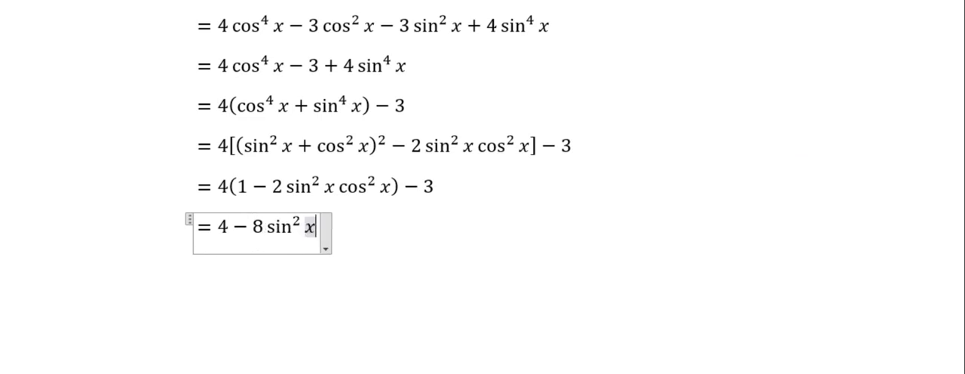
{"action": "type", "text": "cos^2 x"}
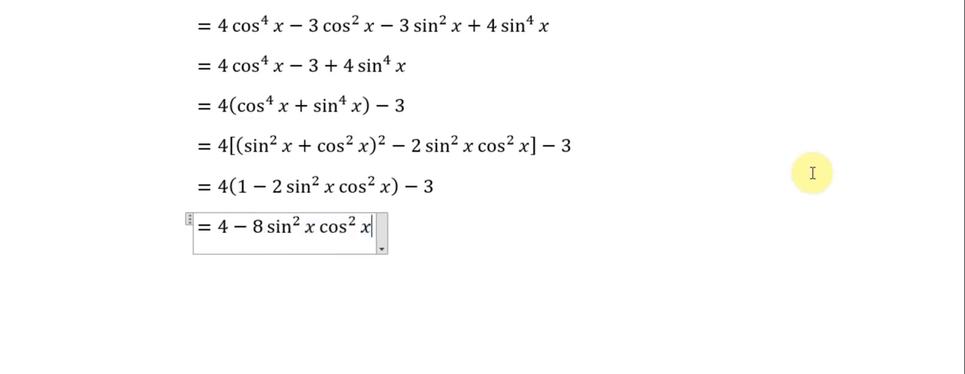
{"action": "type", "text": "- 3"}
{"action": "type", "text": "="}
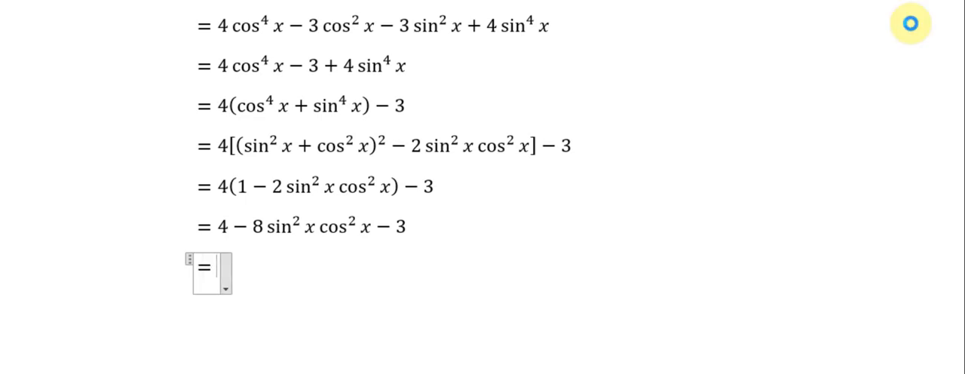
Add the line = 1 − 8sin²x cos²x
{"action": "type", "text": "1 - 8"}
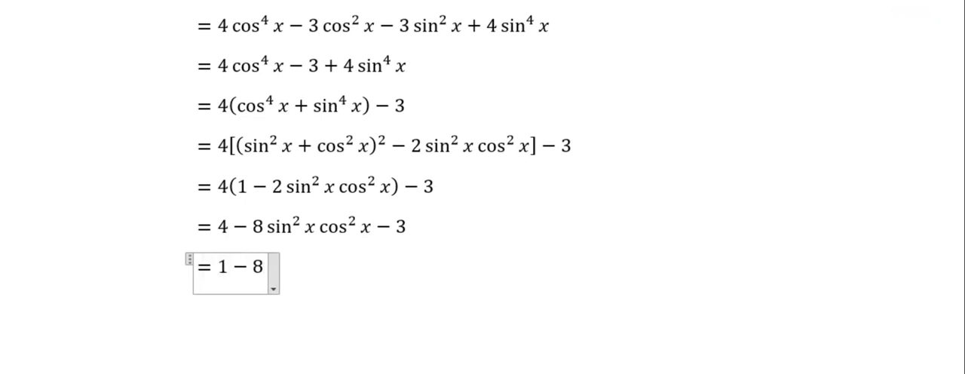
{"action": "mouse_move", "coordinate": [345, 238]}
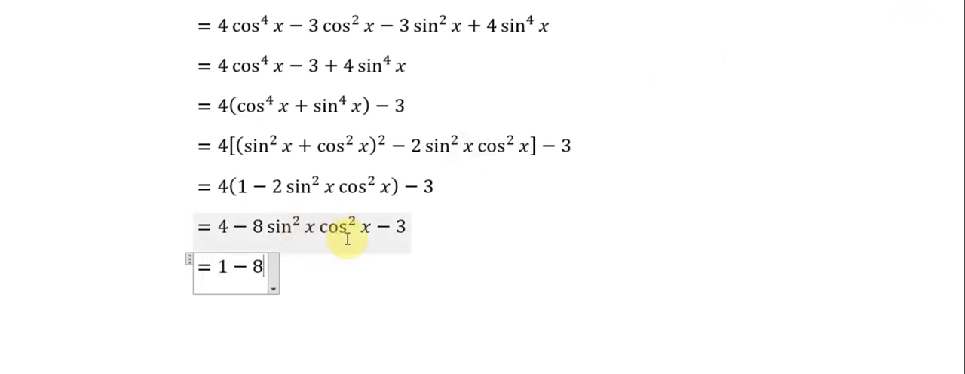
{"action": "type", "text": "sin"}
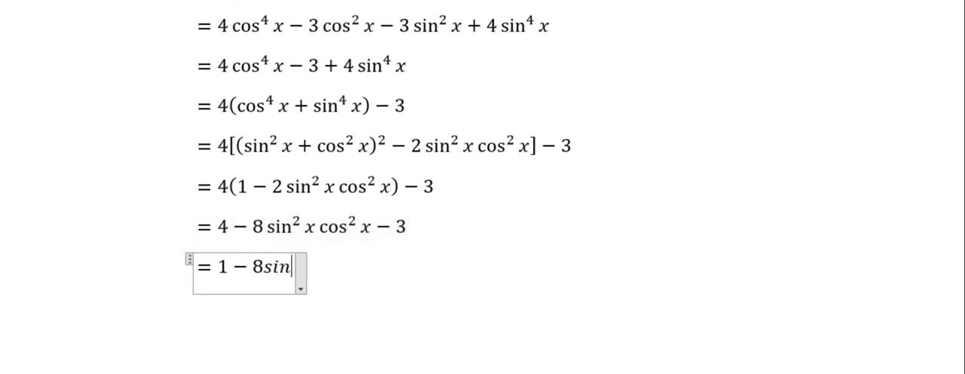
{"action": "type", "text": "^2 x cos"}
{"action": "type", "text": "=>"}
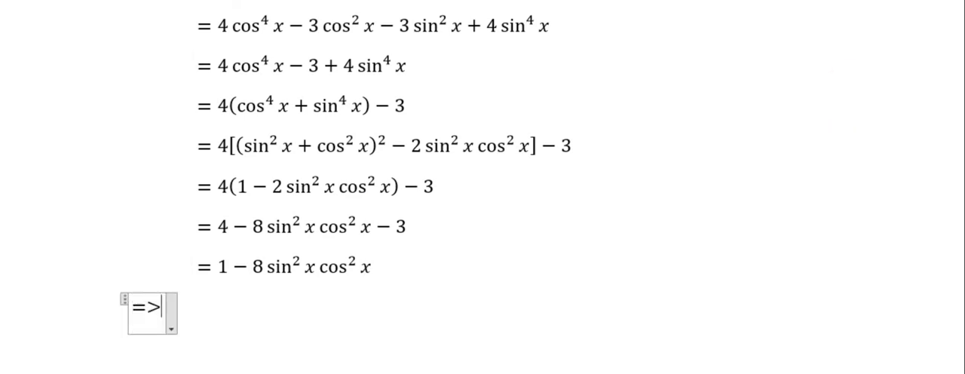
Note sin²x + cos²x = 1 => sin²x = 1 − cos²x, write = 1 − 8(1 − cos²x)cos²x, and start a new equation
{"action": "type", "text": "sin^2 x"}
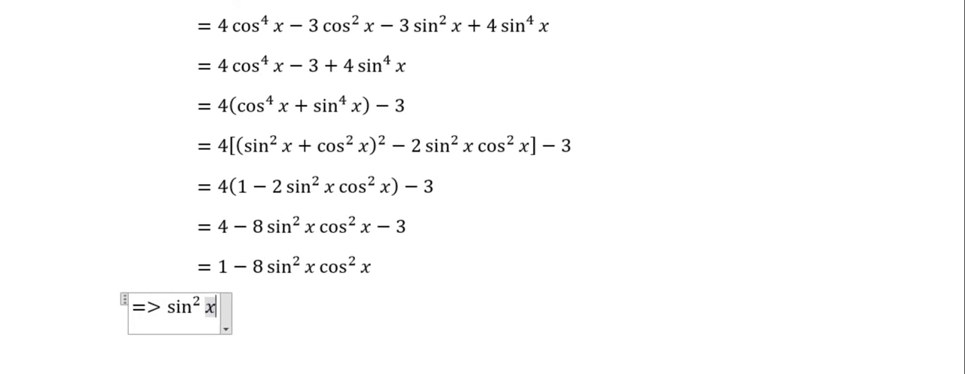
{"action": "type", "text": "+ cos^2"}
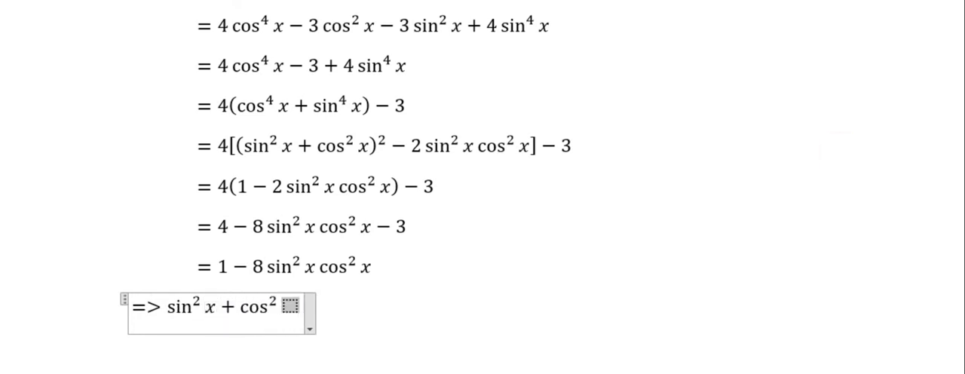
{"action": "type", "text": "= 1 =>"}
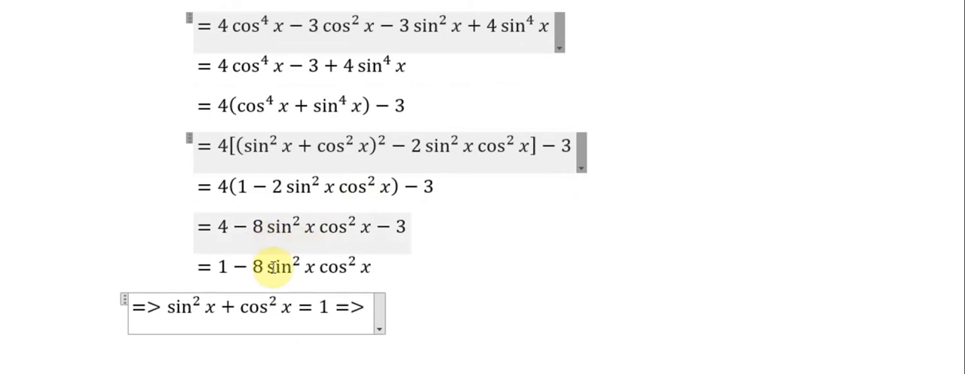
{"action": "type", "text": "sin² x = 1 − cos² x"}
{"action": "type", "text": "= 1 − 8(1 − cos² x) cos² x"}
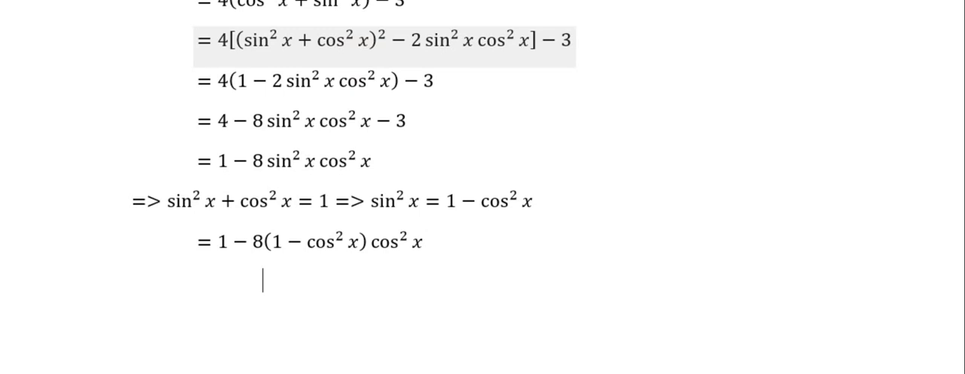
{"action": "left_click", "coordinate": [263, 280]}
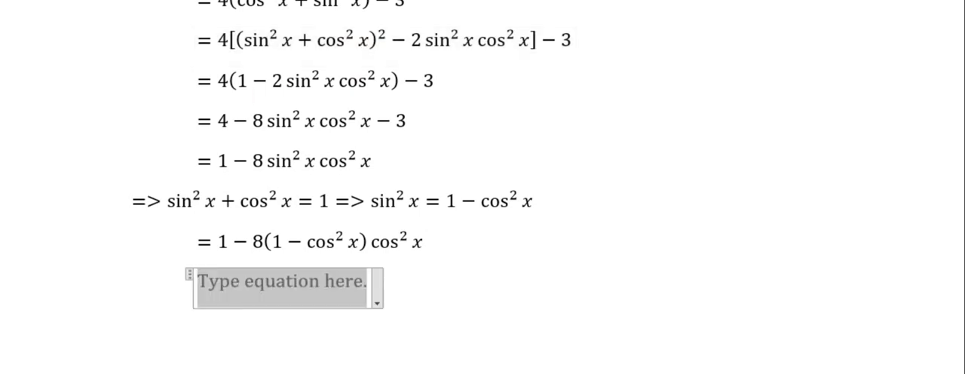
Begin expanding the product as = 1 − 8cos²x + 8
{"action": "type", "text": "= 1 −"}
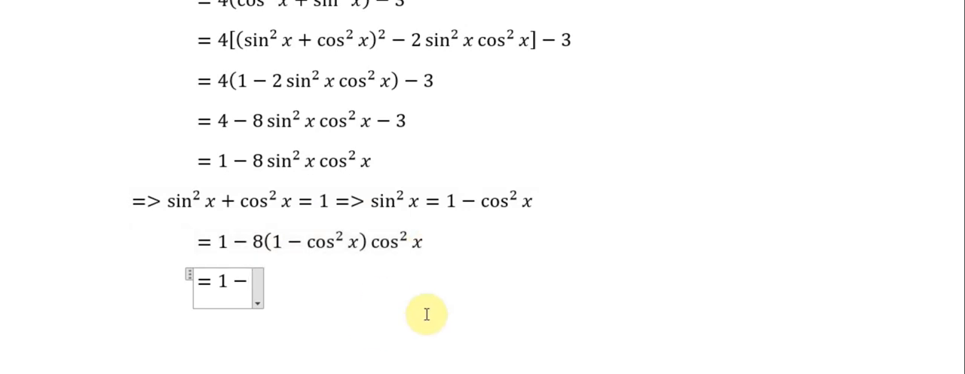
{"action": "type", "text": "8cos ^"}
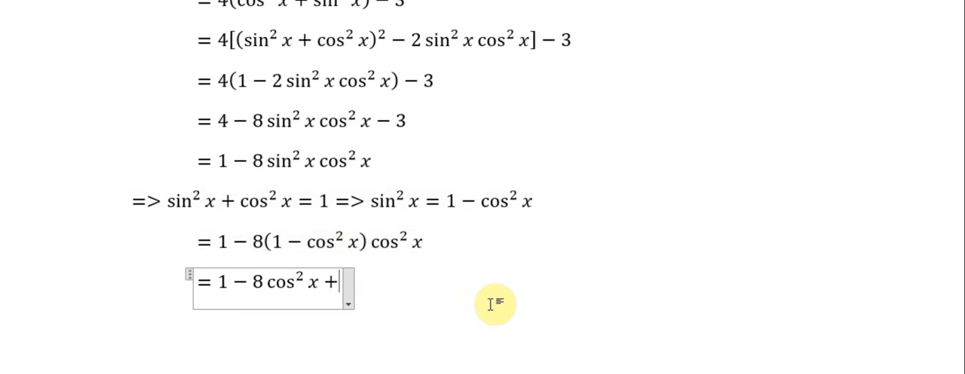
{"action": "type", "text": "8"}
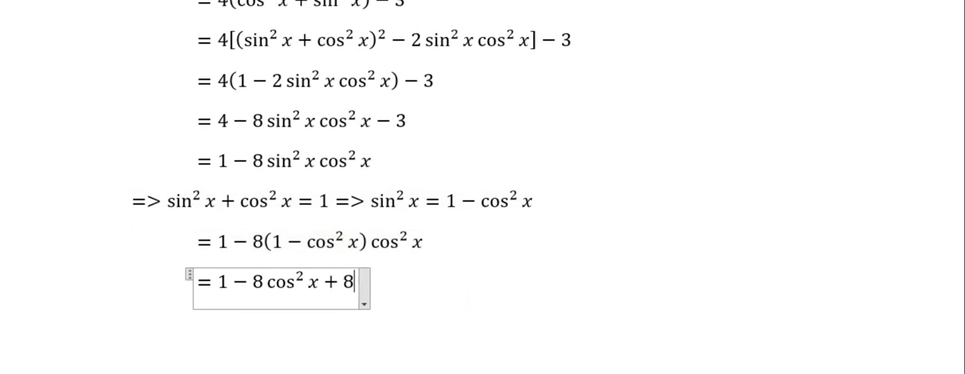